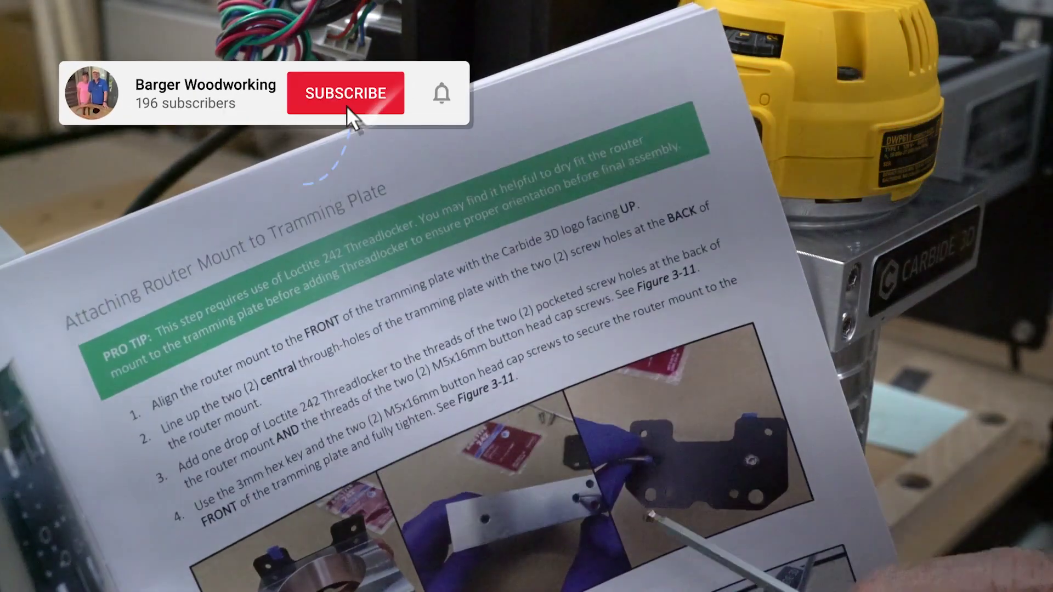
{"action": "left_click", "coordinate": [346, 94]}
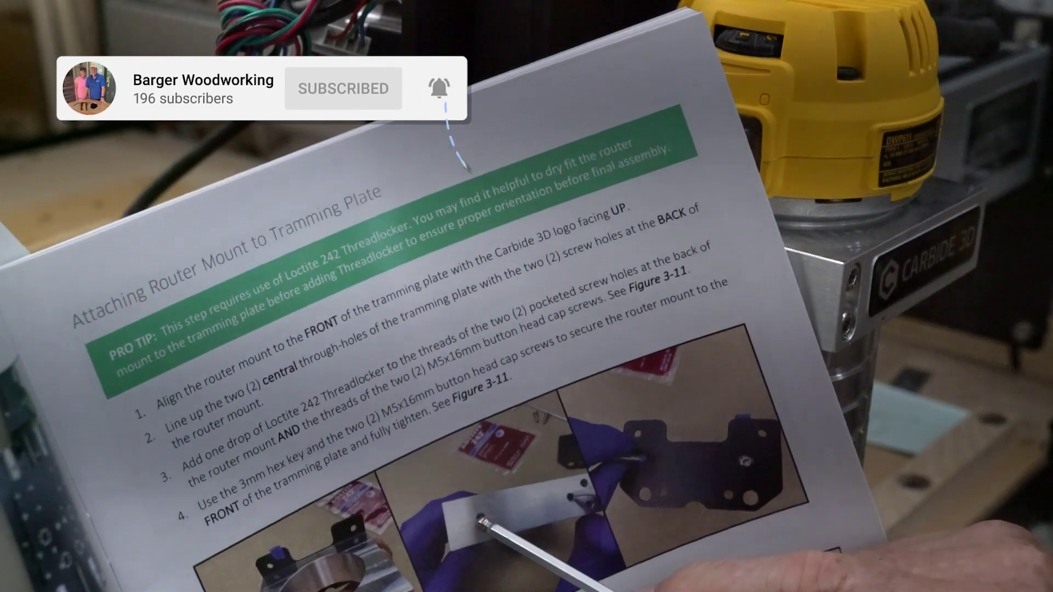